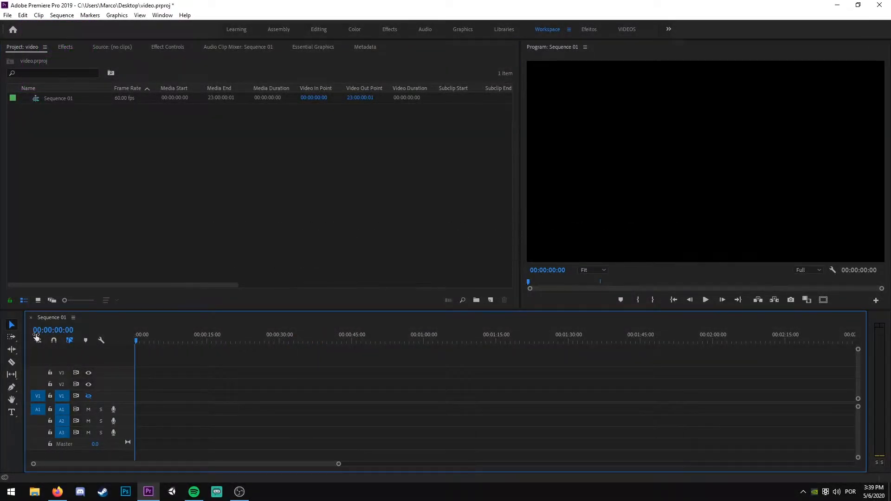
pyautogui.moveTo(37, 341)
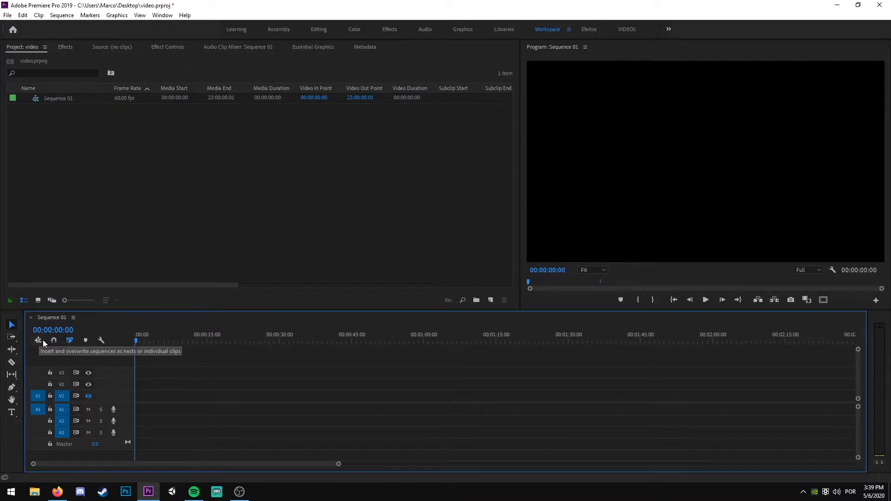
pyautogui.moveTo(175, 374)
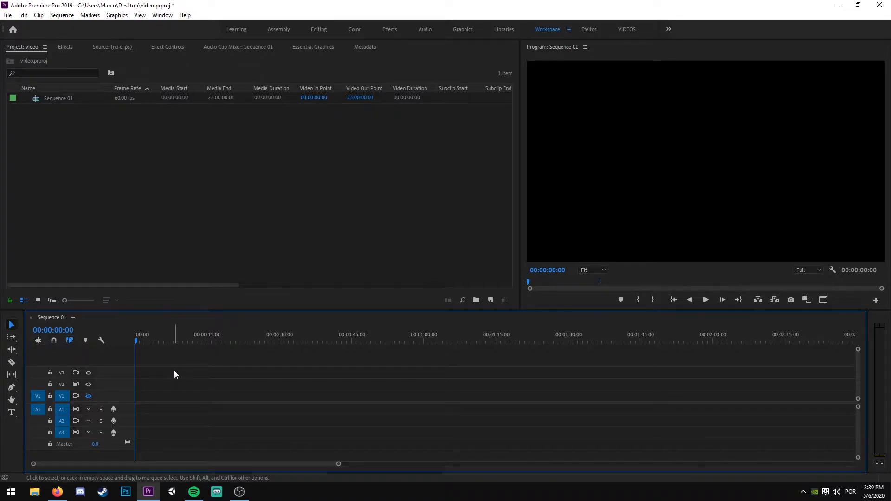
pyautogui.moveTo(176, 405)
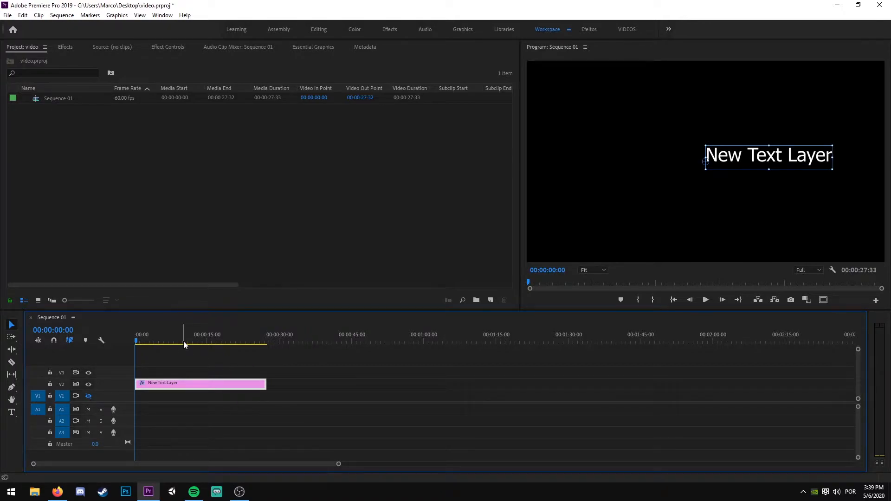
# - Reposition the 'New Text Layer' title toward the centre of the frame in the Program Monitor
pyautogui.click(313, 47)
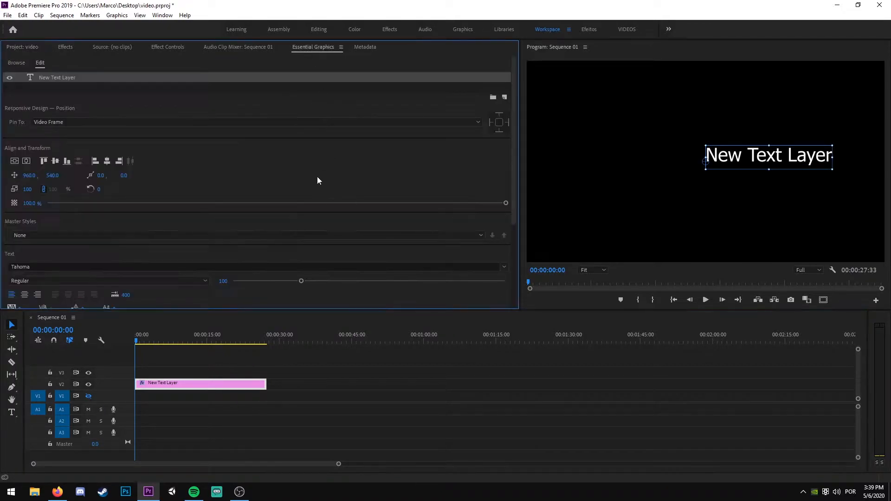
pyautogui.moveTo(768, 155); pyautogui.dragTo(705, 159)
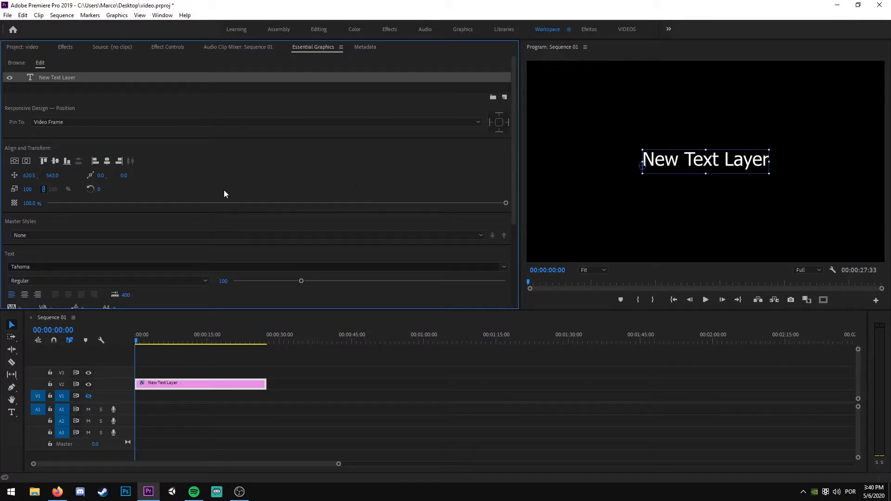
pyautogui.click(239, 46)
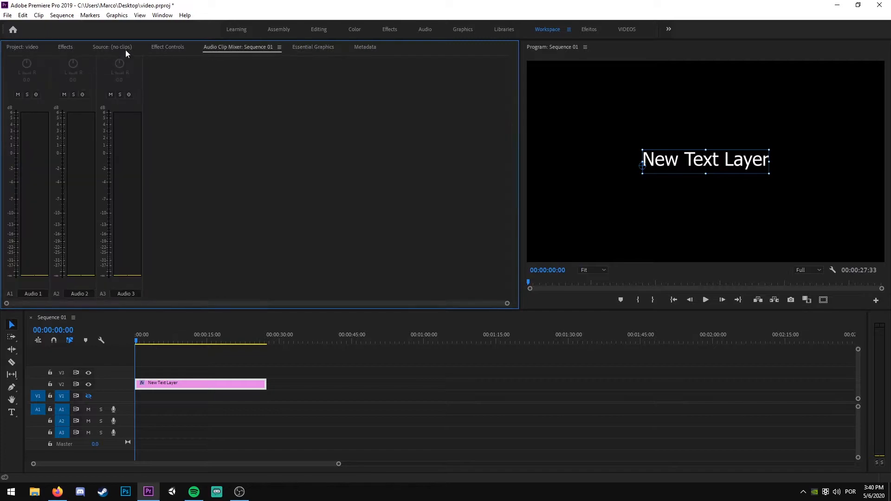
# - Keyframe the title's Scale in Effect Controls at 0, 120, 90 and 100 on successive frames
pyautogui.click(167, 46)
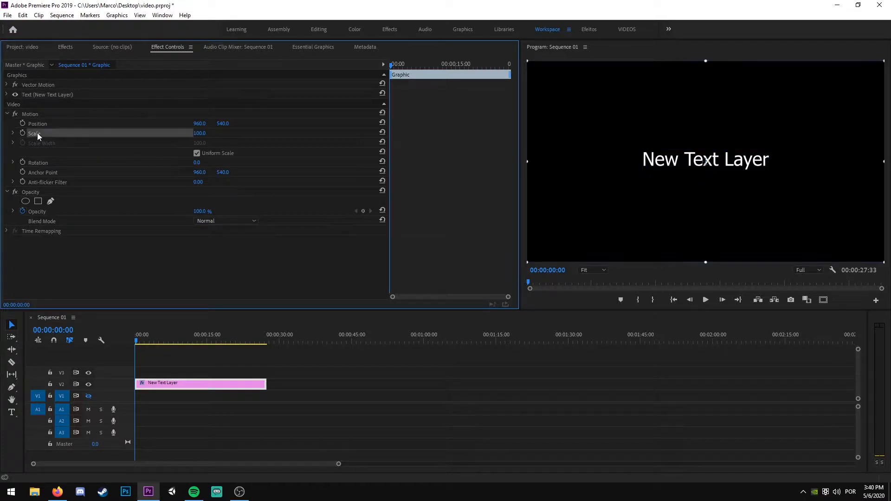
pyautogui.moveTo(218, 142)
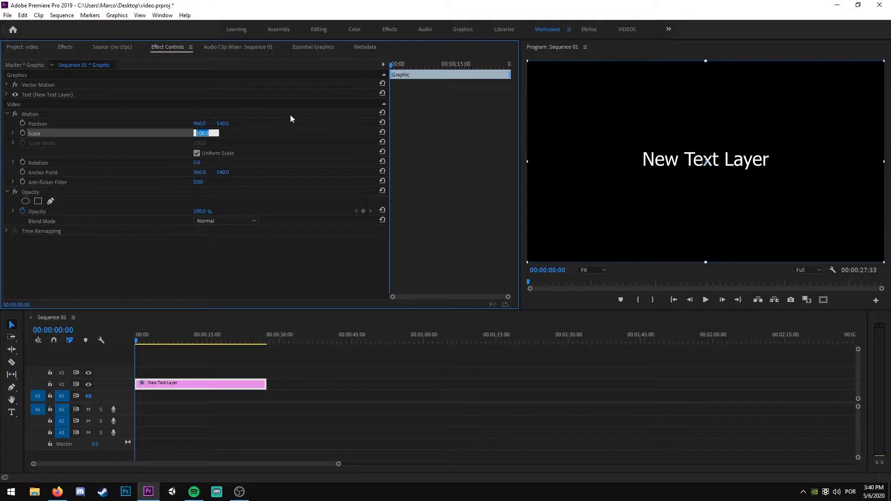
pyautogui.write('0')
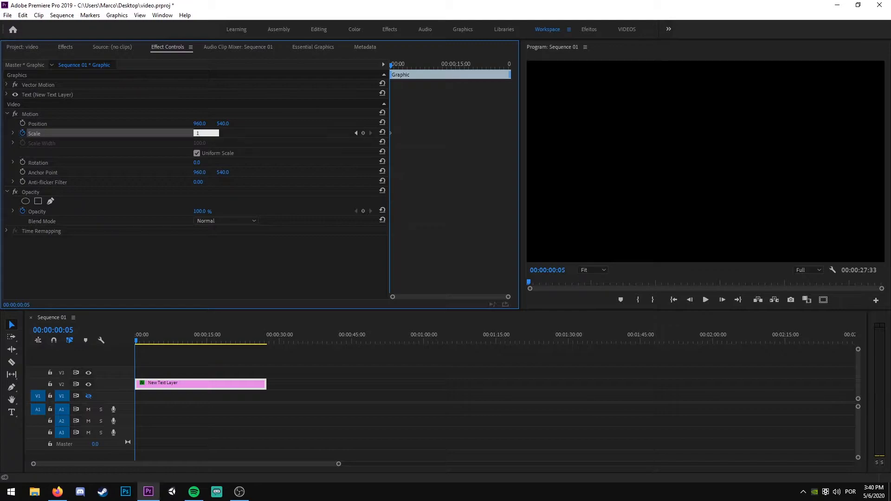
pyautogui.write('120')
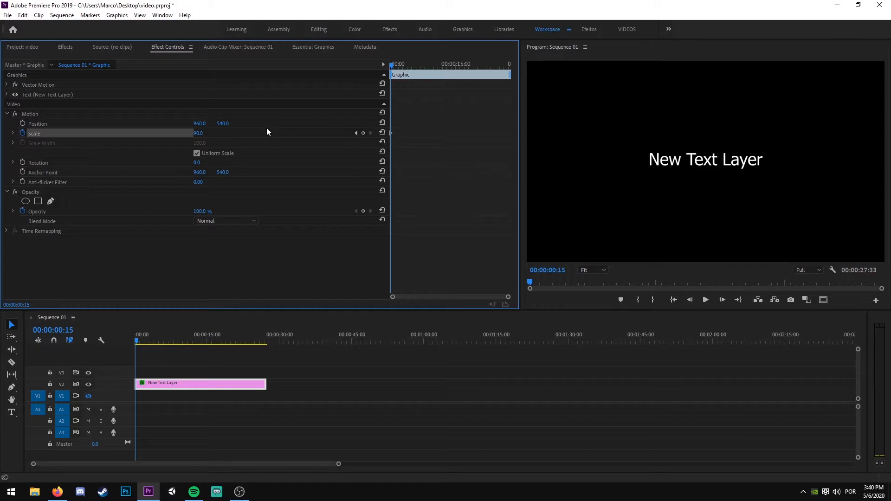
pyautogui.doubleClick(200, 132)
pyautogui.write('100')
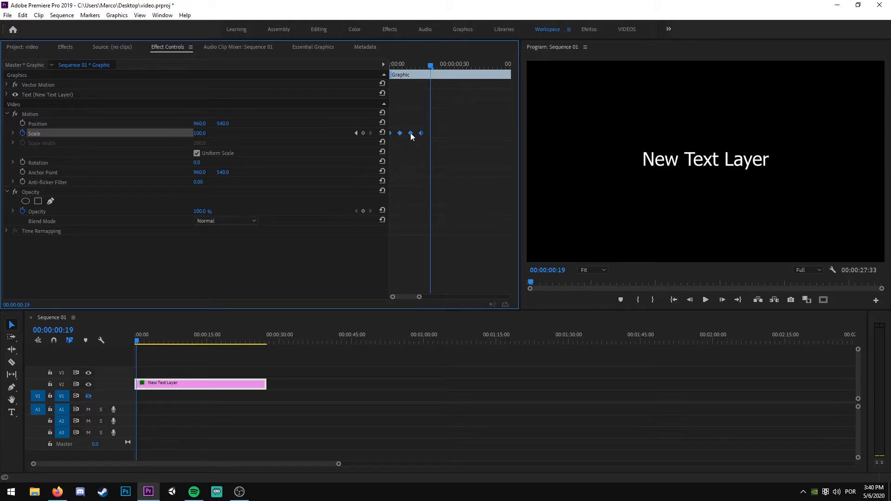
# - Set the pop-in Scale keyframes to Ease In interpolation
pyautogui.rightClick(399, 133)
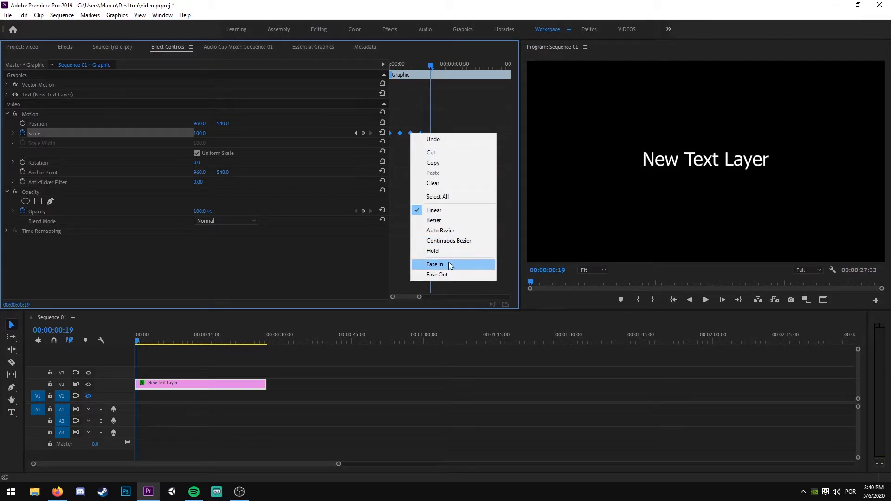
pyautogui.click(436, 265)
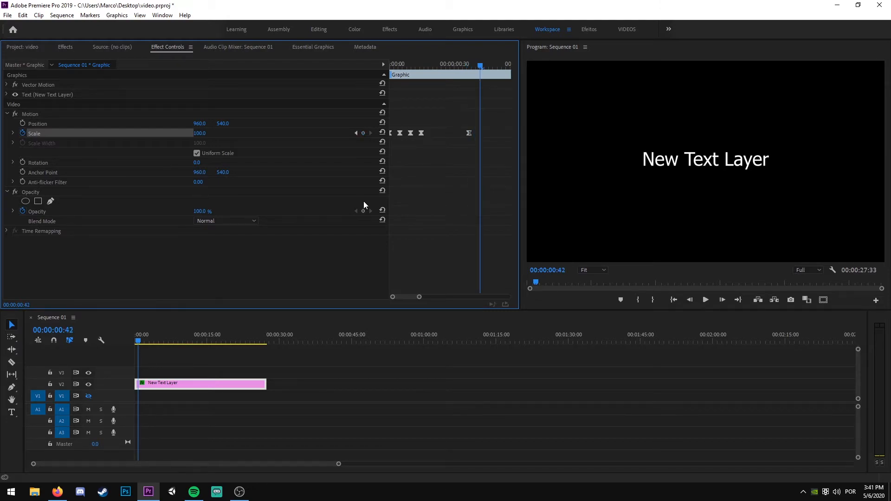
# - Add pop-out Scale keyframes near the clip's end going 100, 90, 120 and 0
pyautogui.doubleClick(201, 132)
pyautogui.write('90')
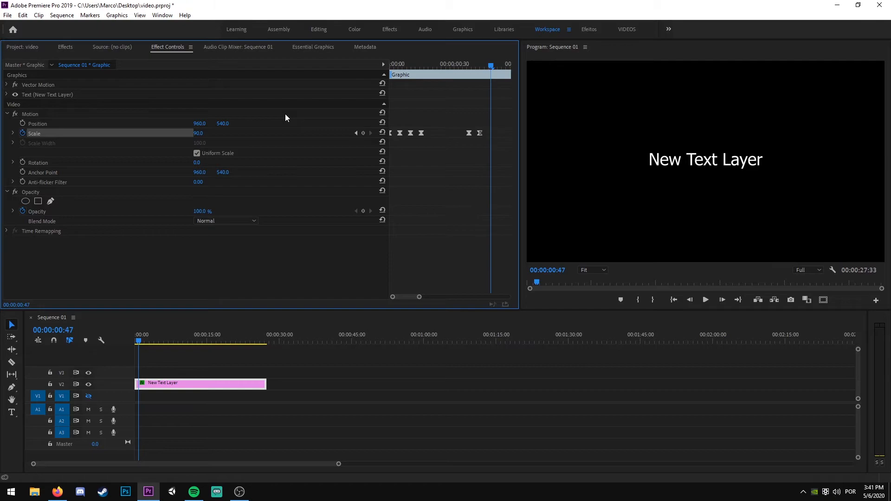
pyautogui.doubleClick(199, 133)
pyautogui.write('120')
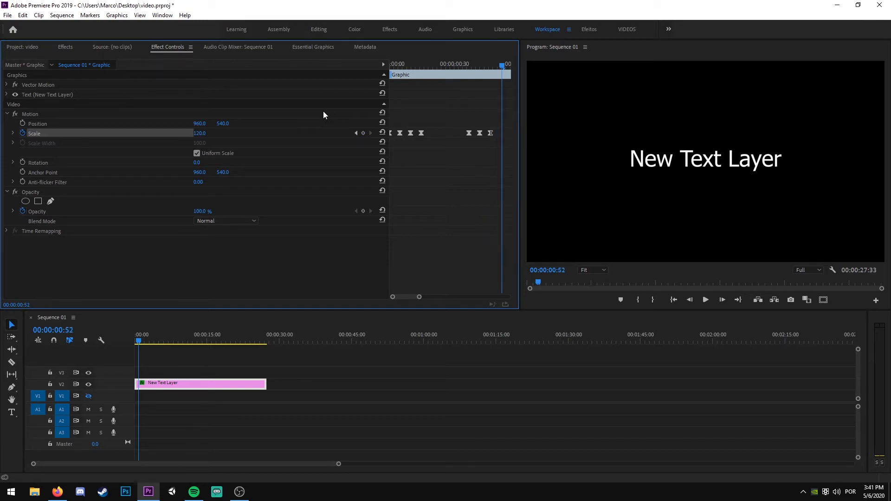
pyautogui.doubleClick(200, 133)
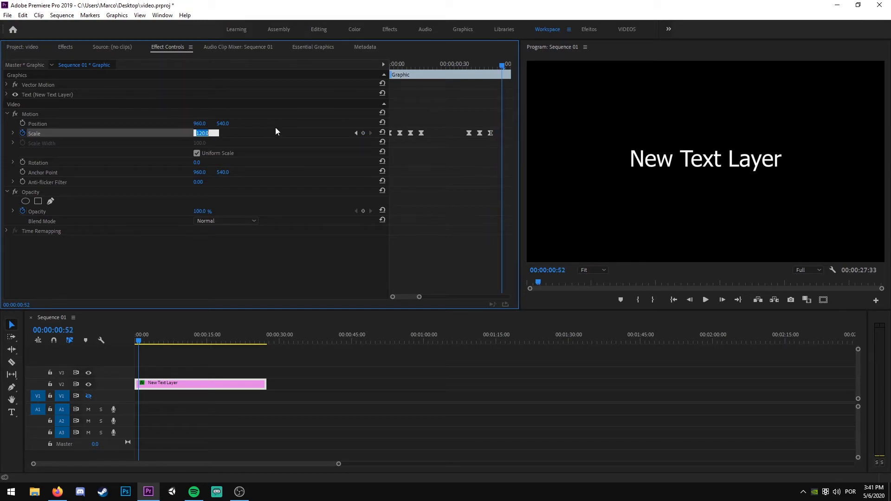
pyautogui.write('0')
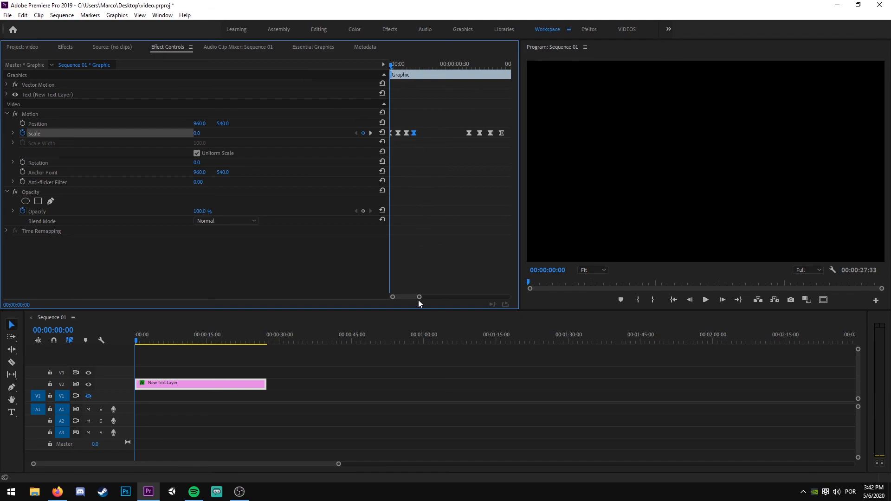
# - Zoom the Effect Controls keyframe timeline out to show the whole clip length
pyautogui.moveTo(419, 296); pyautogui.dragTo(458, 297)
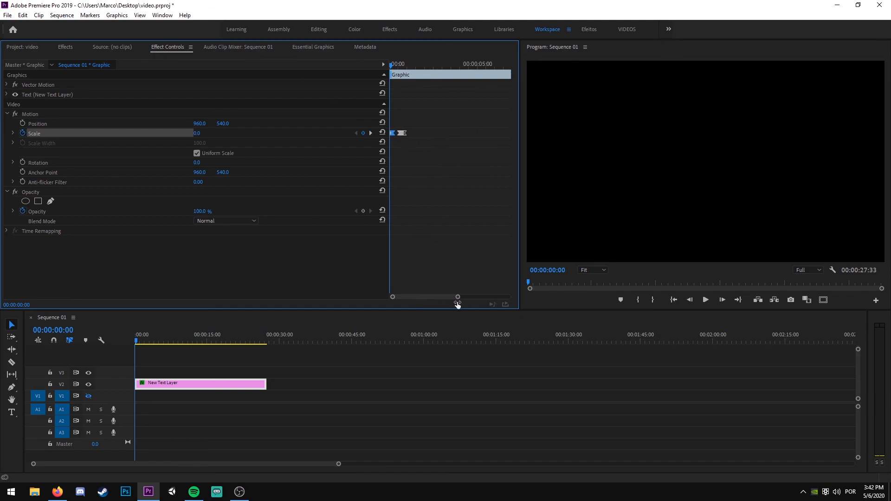
pyautogui.moveTo(457, 297); pyautogui.dragTo(505, 297)
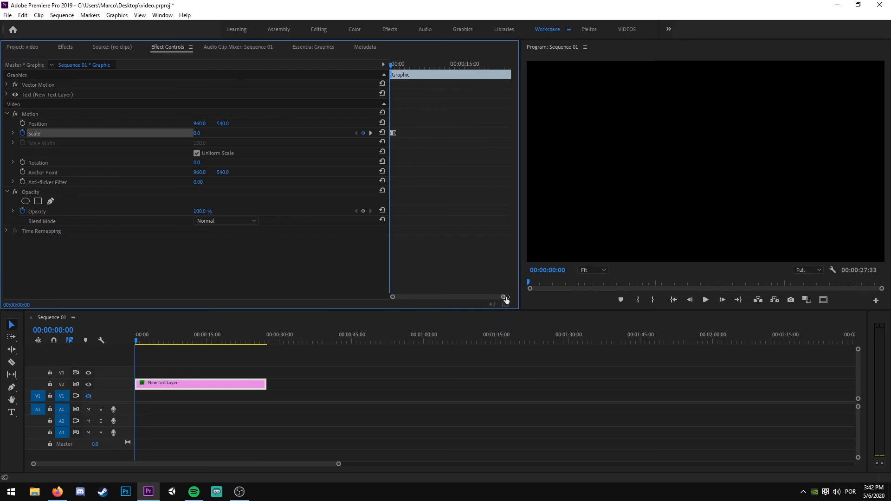
pyautogui.moveTo(216, 473)
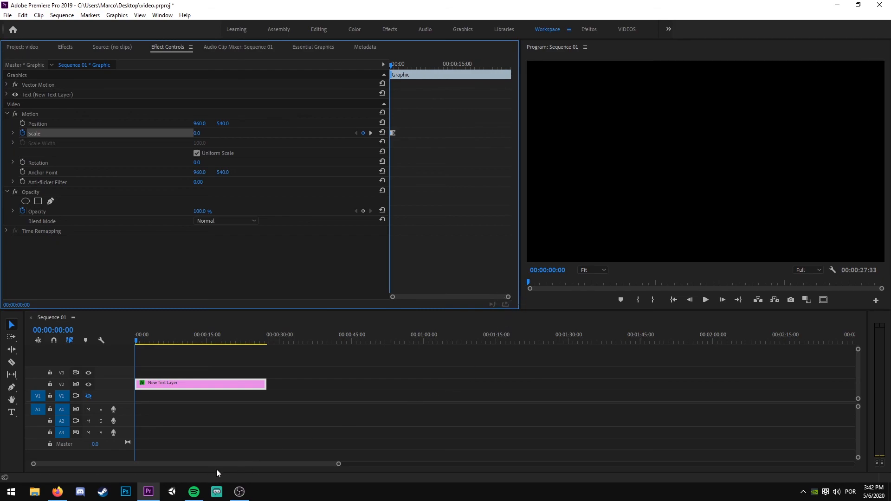